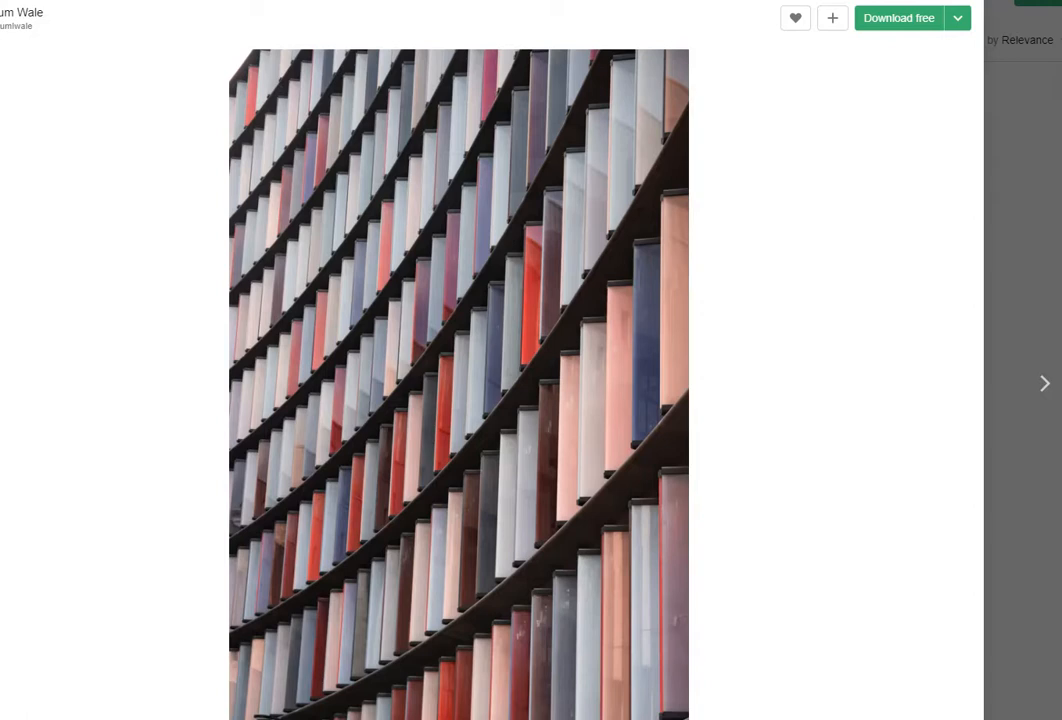
mouse_move(890, 220)
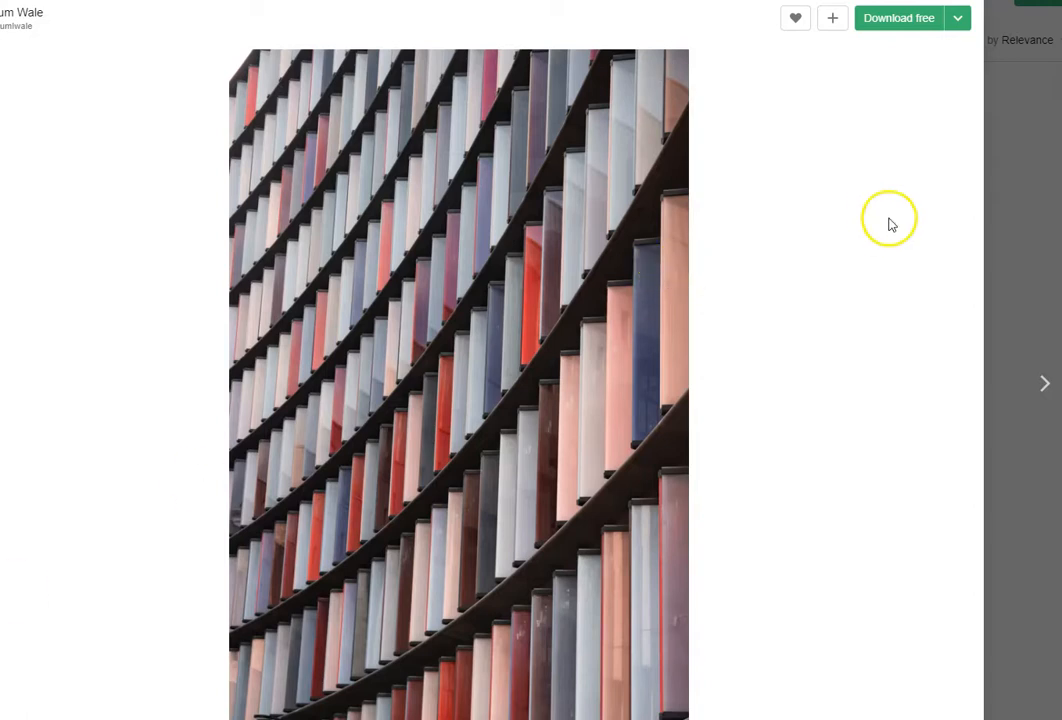
mouse_move(570, 280)
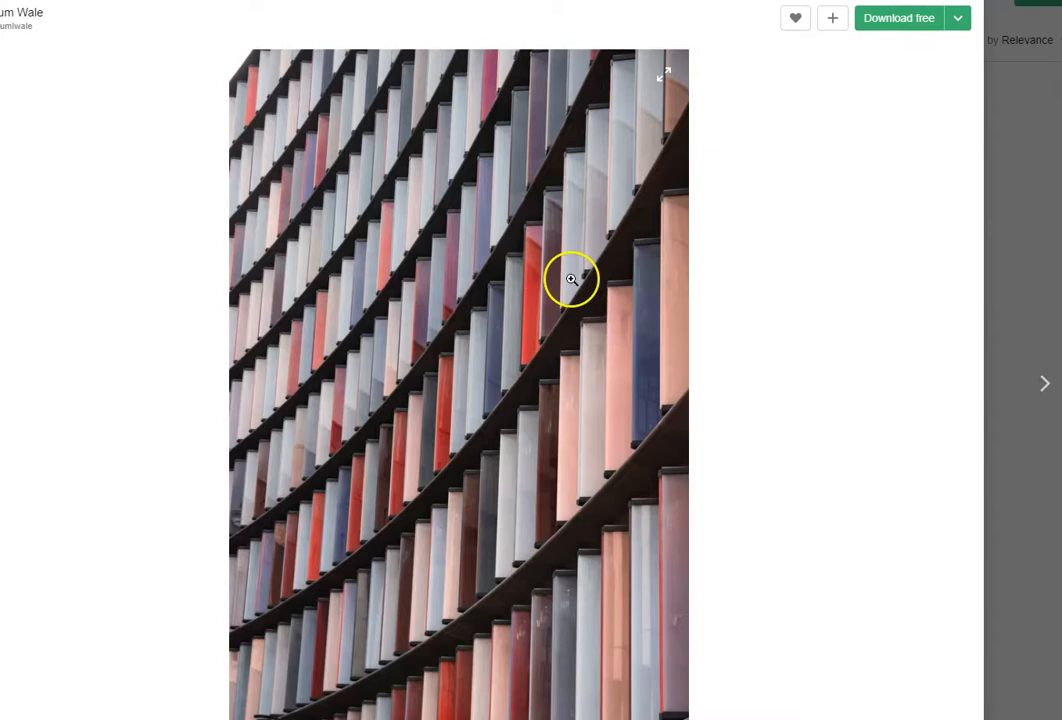
Download the Small (640x960) version of the curved striped building facade photo
left_click(956, 18)
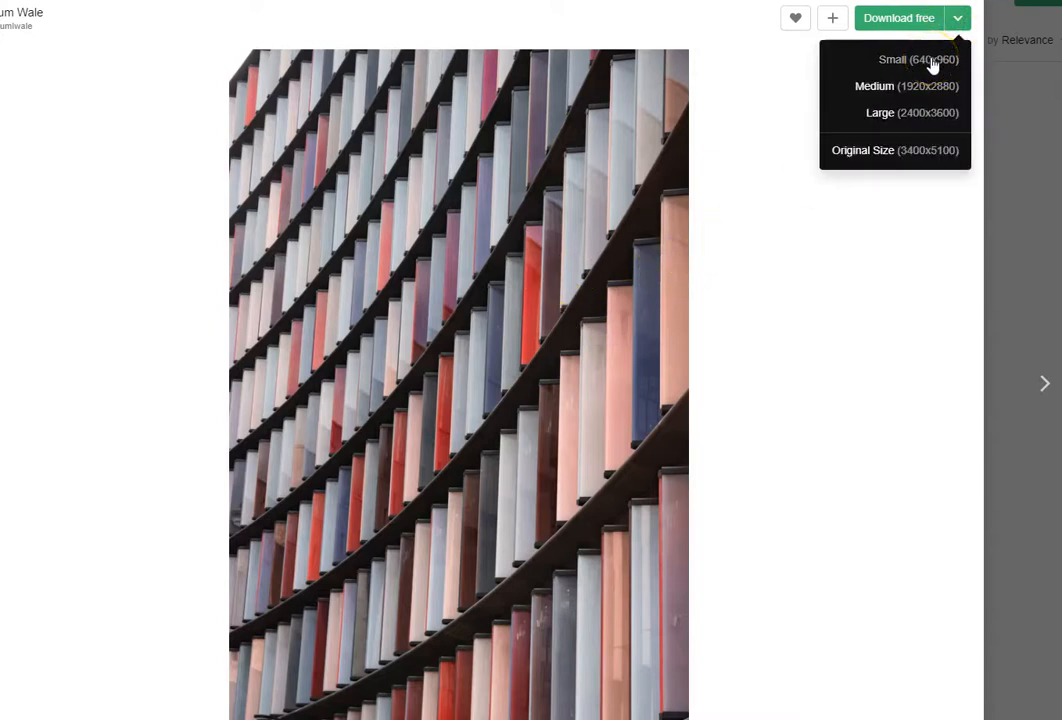
left_click(892, 60)
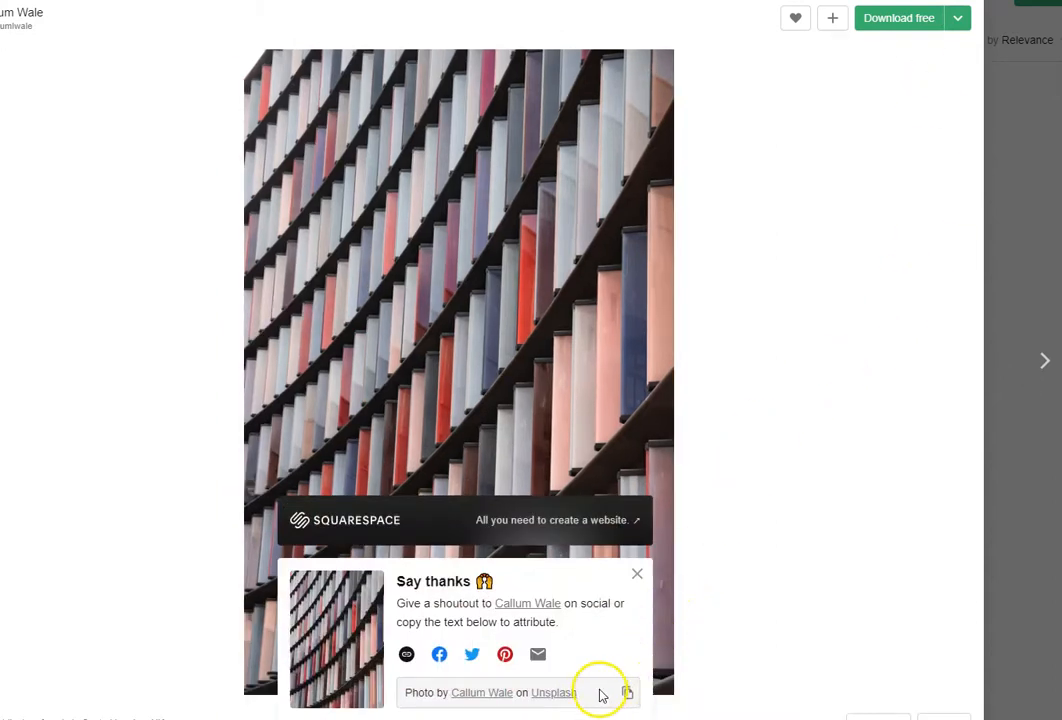
mouse_move(596, 648)
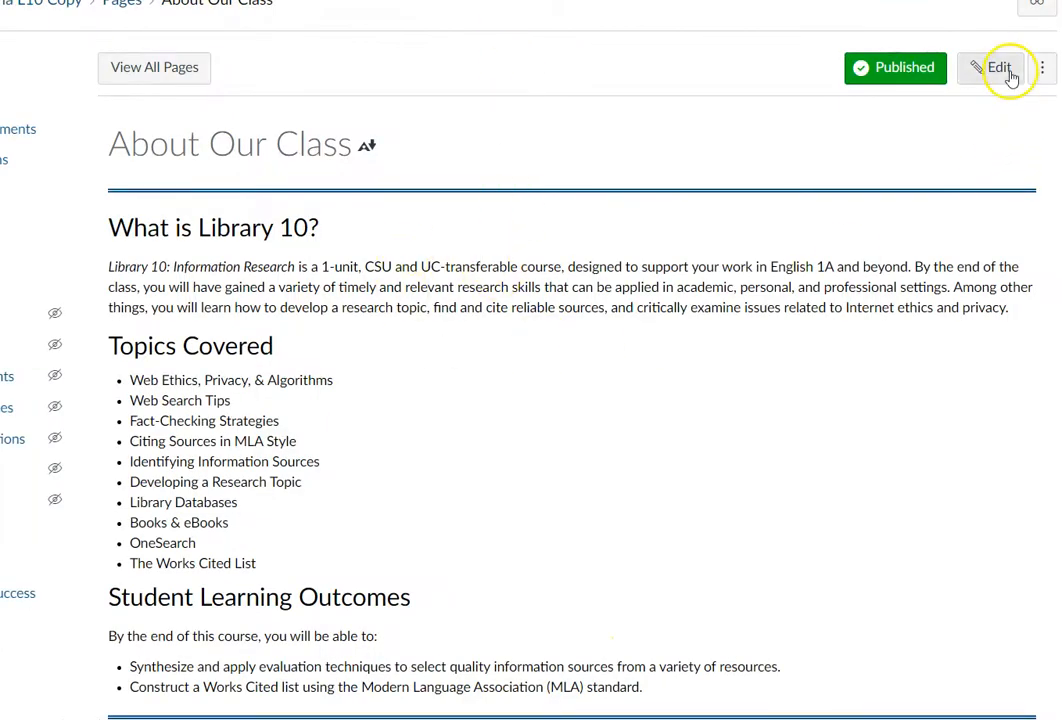
Edit the About Our Class page and show the editor's image insertion options
left_click(1000, 68)
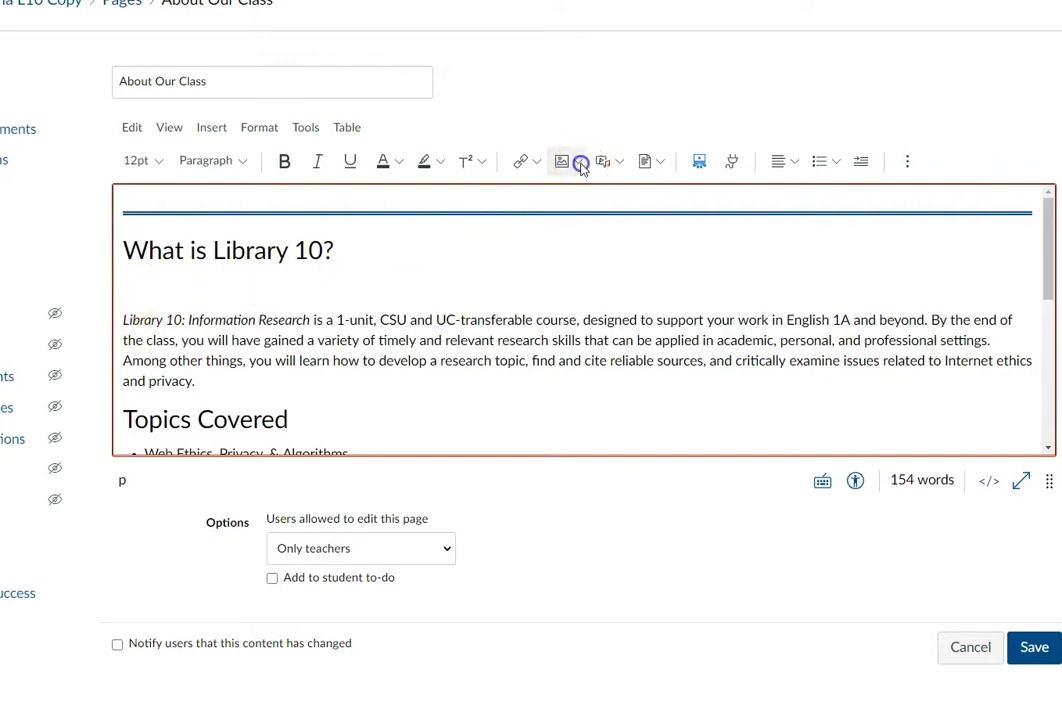
left_click(578, 160)
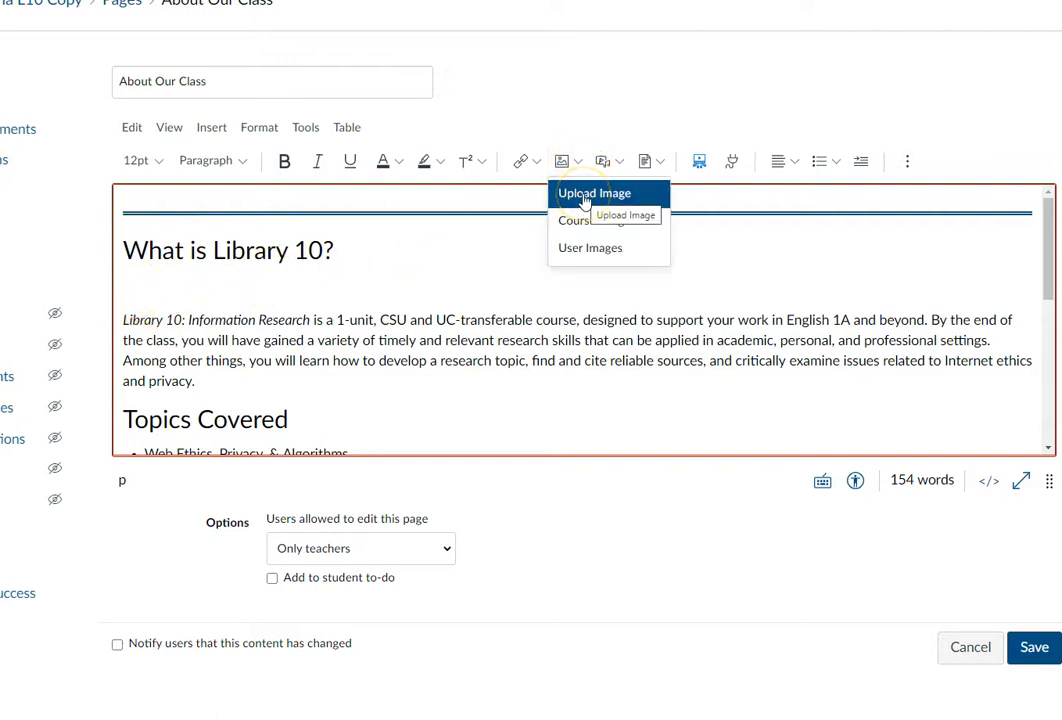
Upload the downloaded facade photo from the computer with alt text 'Colorful facade of building that looks like books' and submit it
left_click(594, 192)
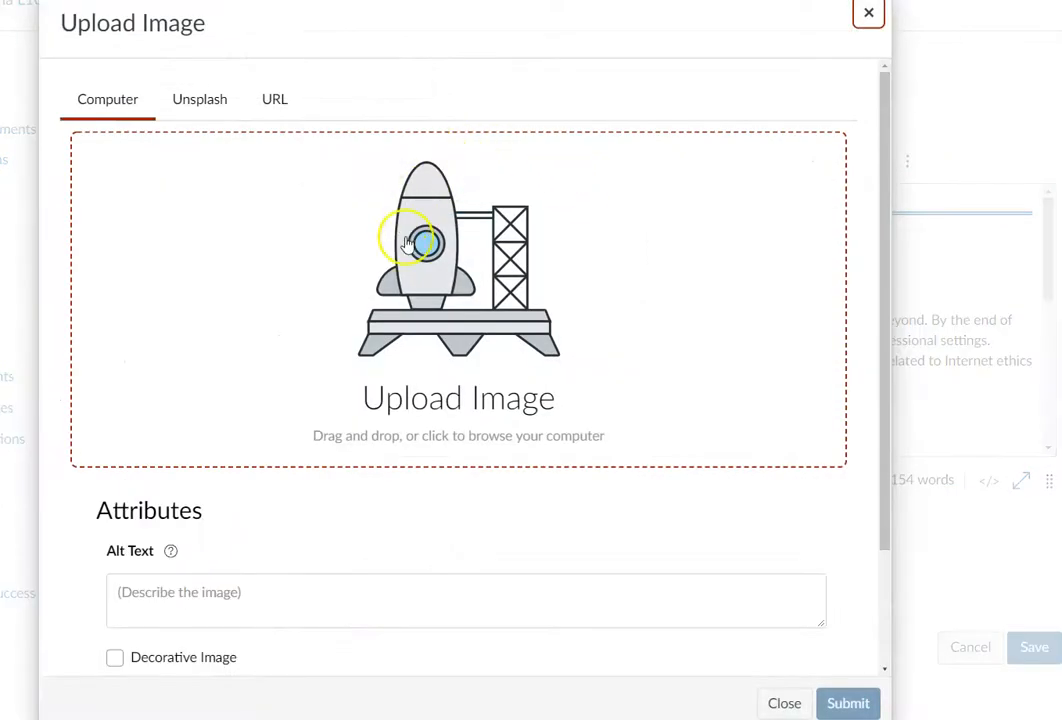
mouse_move(312, 440)
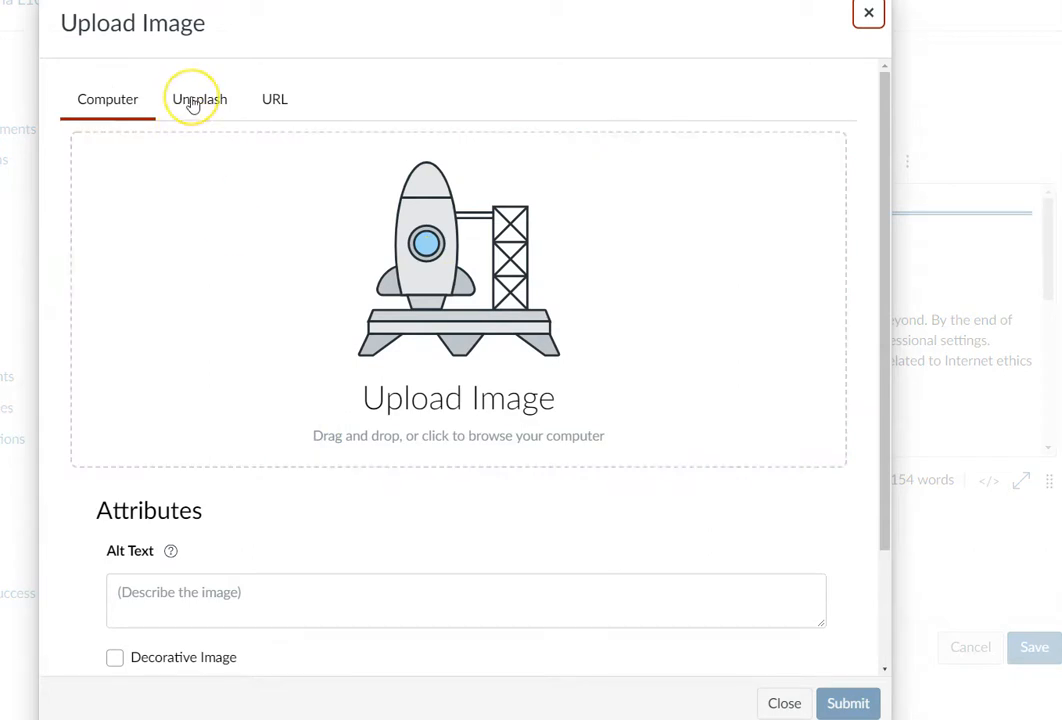
left_click(196, 98)
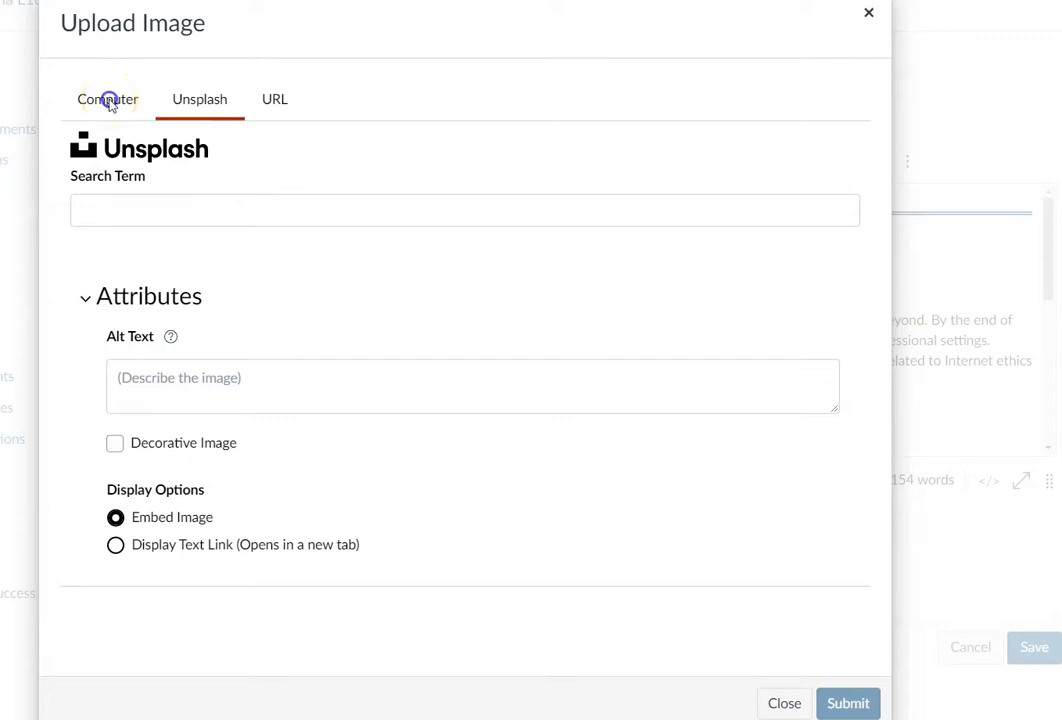
left_click(108, 100)
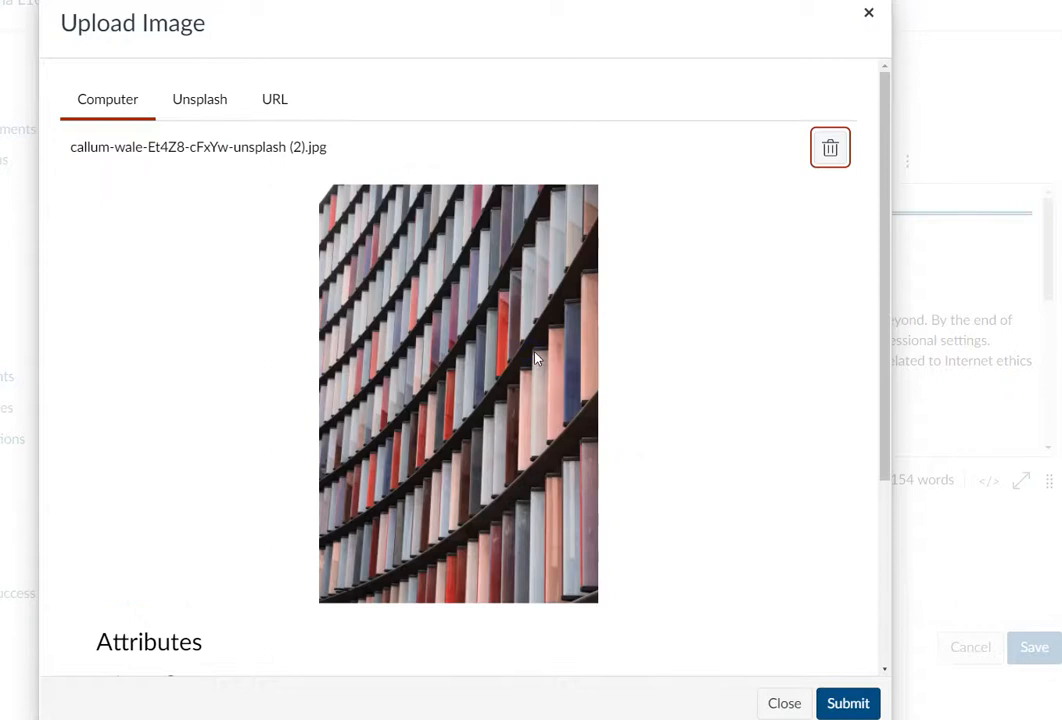
scroll("down", 3)
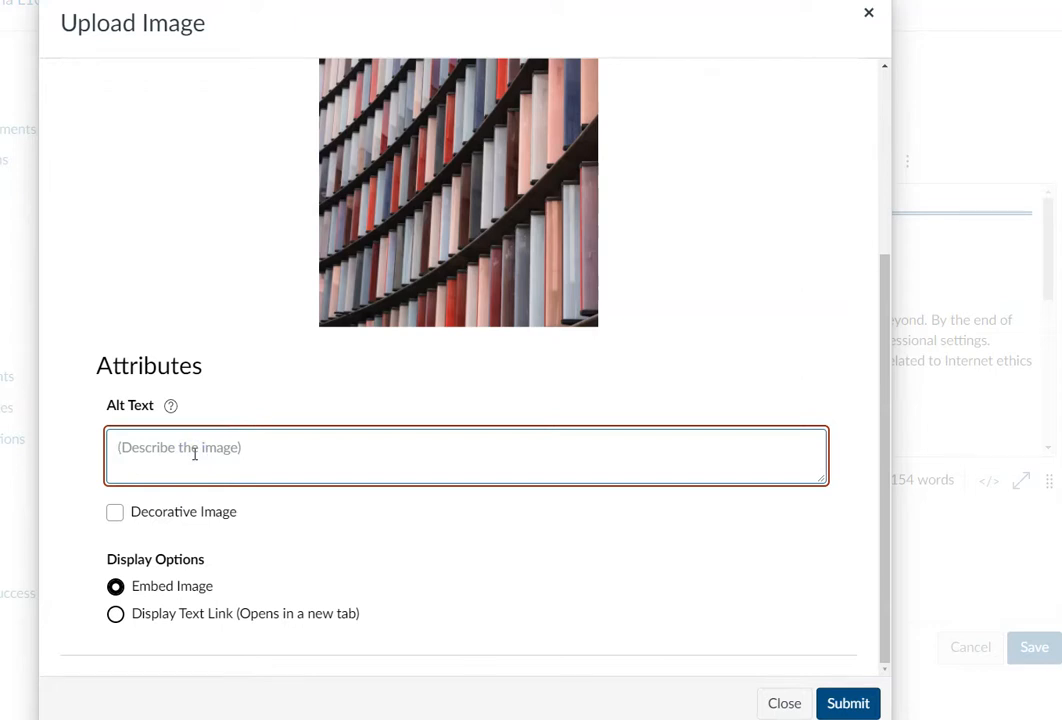
type("Colorful facade of building that looks like books")
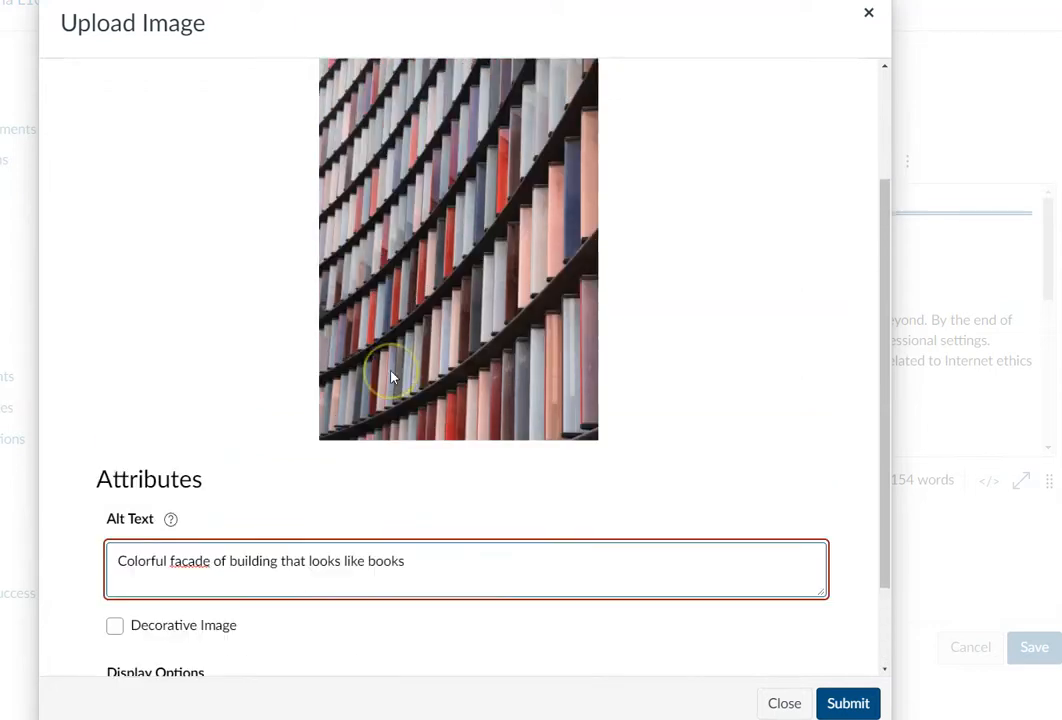
scroll("down", 3)
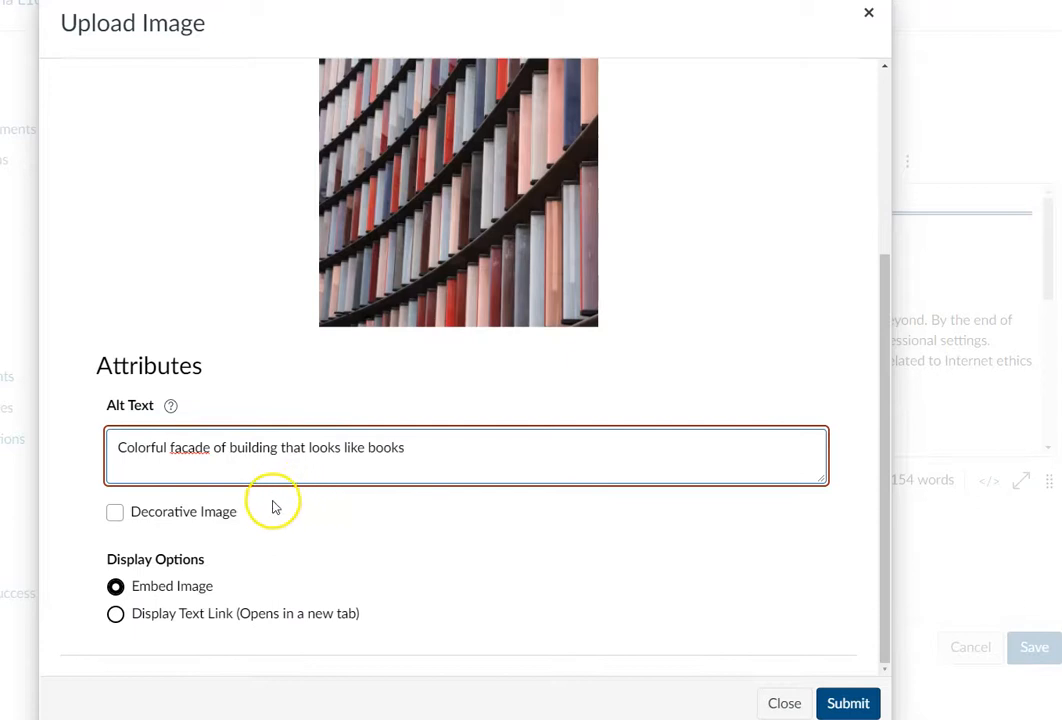
left_click(848, 704)
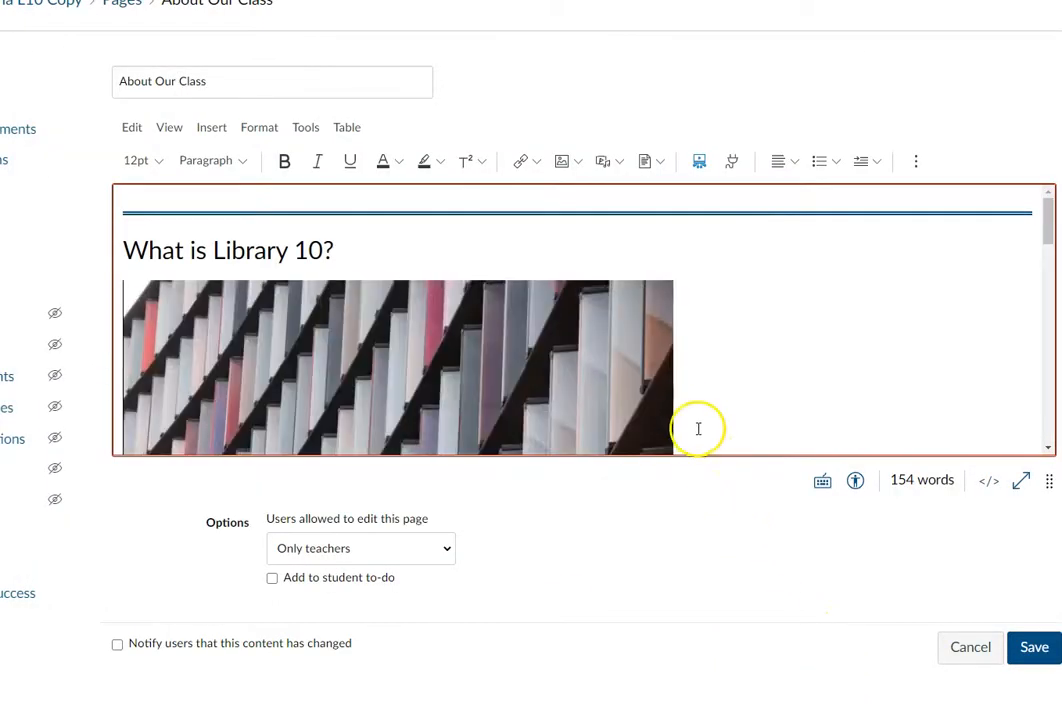
Resize the inserted facade photo narrower by dragging its corner handle inward
scroll("down", 3)
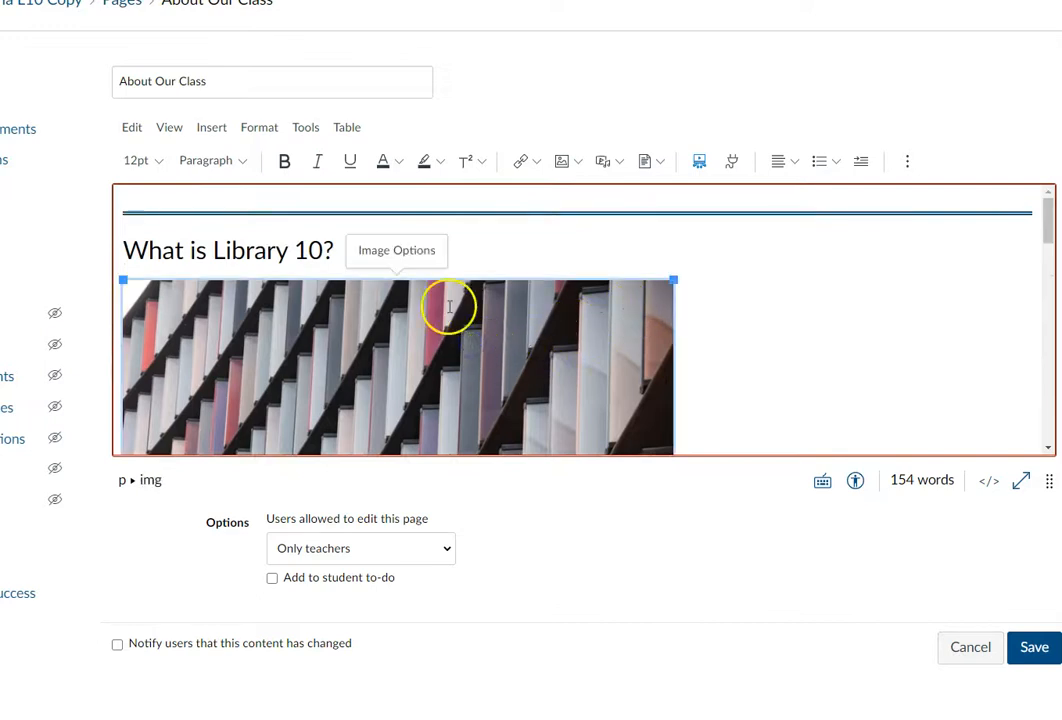
left_click_drag(672, 280, 664, 280)
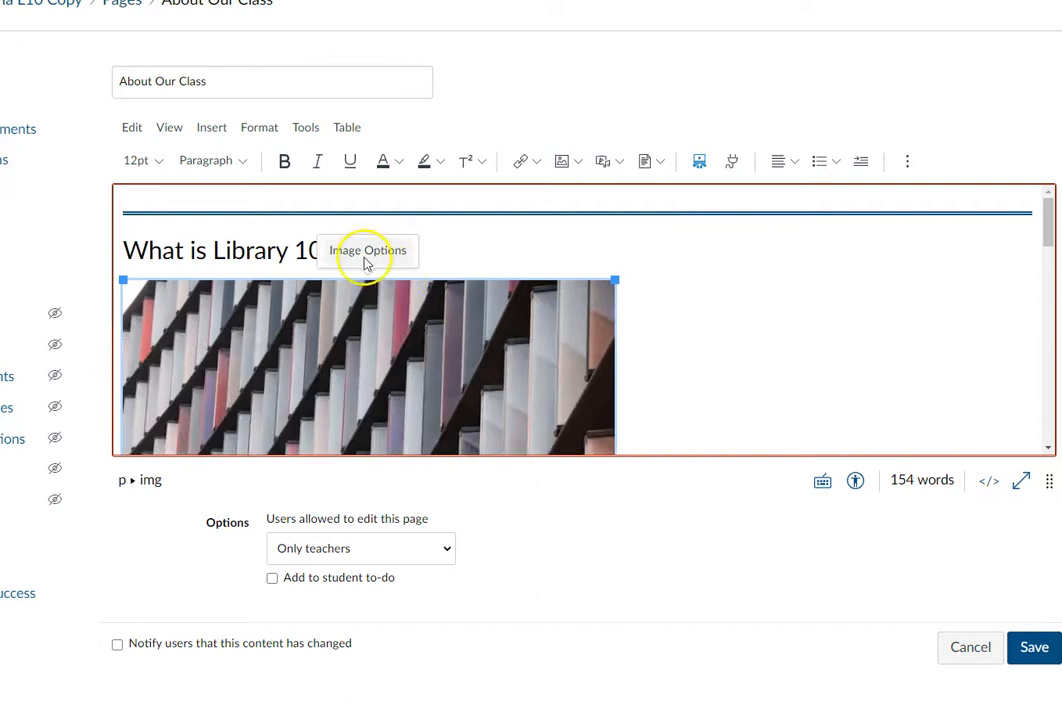
left_click(368, 252)
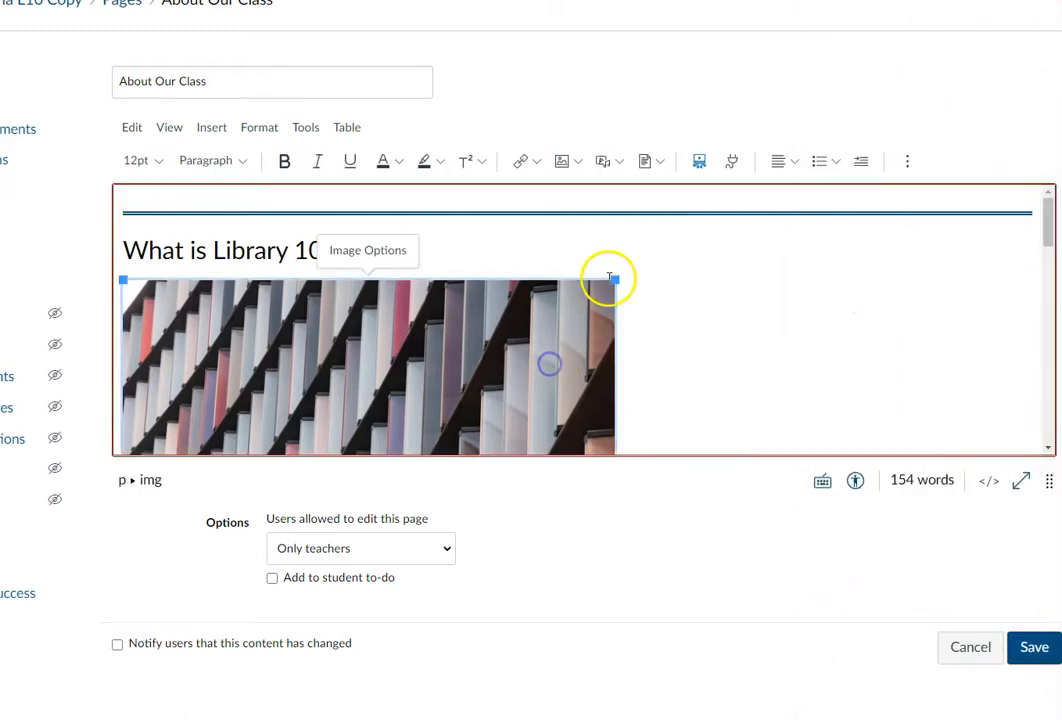
left_click_drag(610, 278, 548, 296)
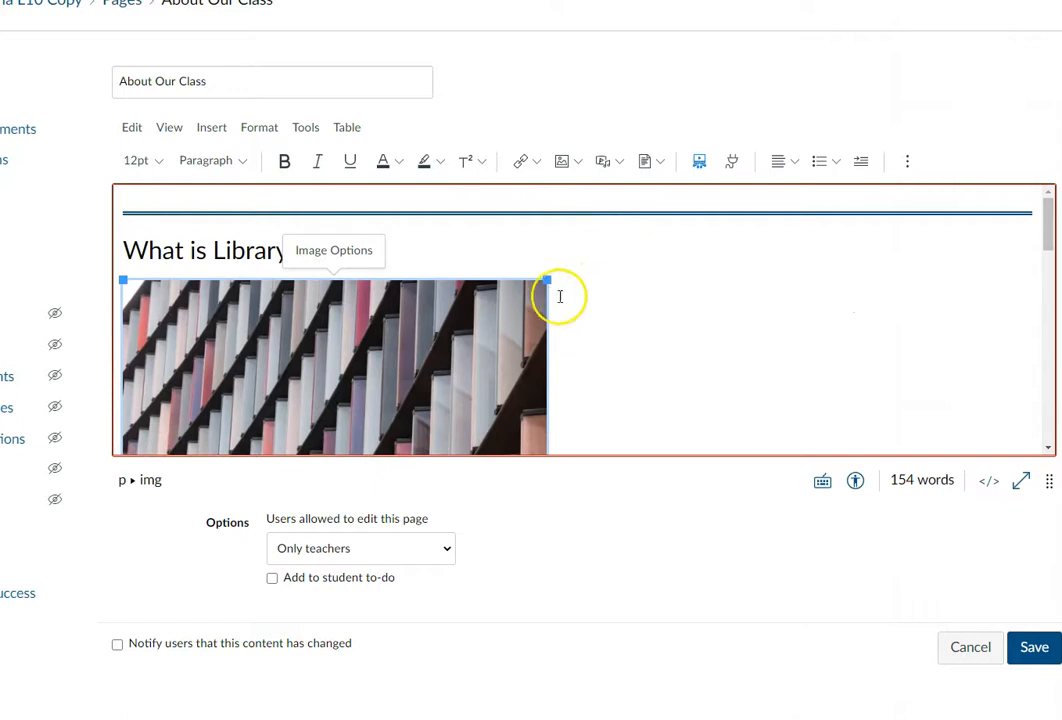
scroll("down", 3)
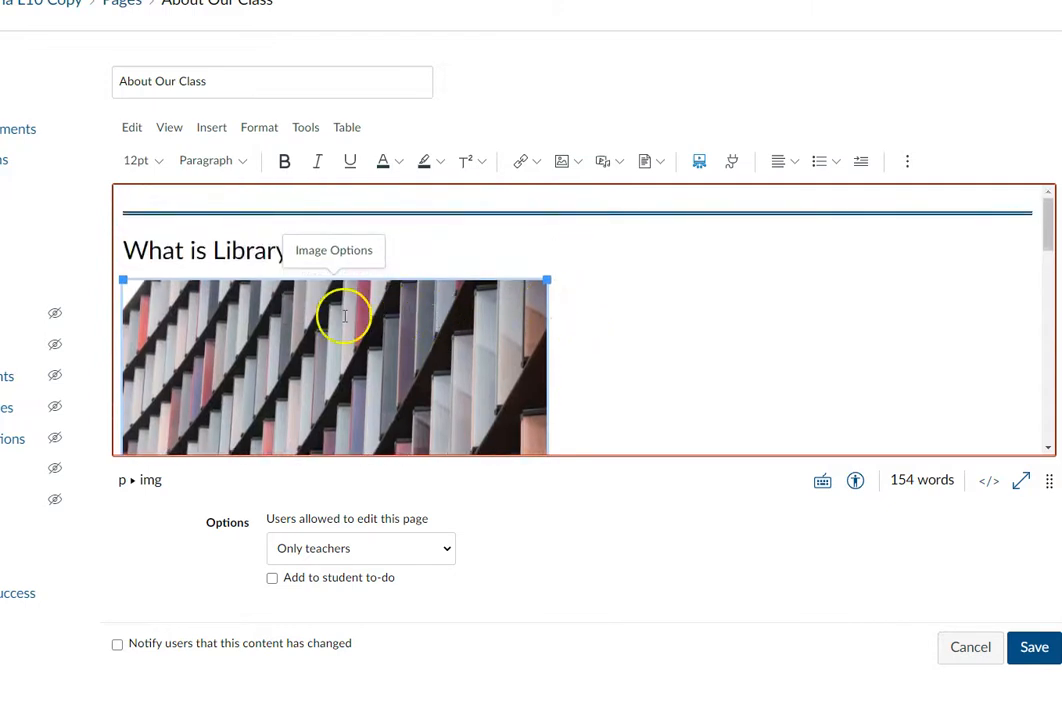
mouse_move(632, 232)
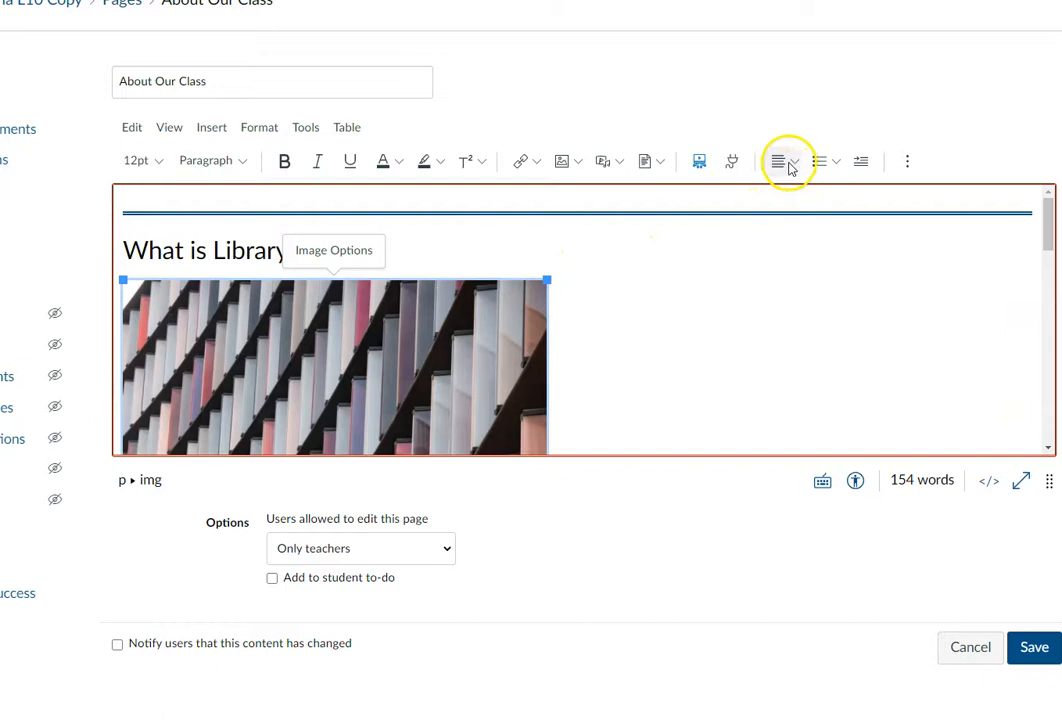
Align the photo right so the Library 10 introduction text wraps beside it
left_click(780, 160)
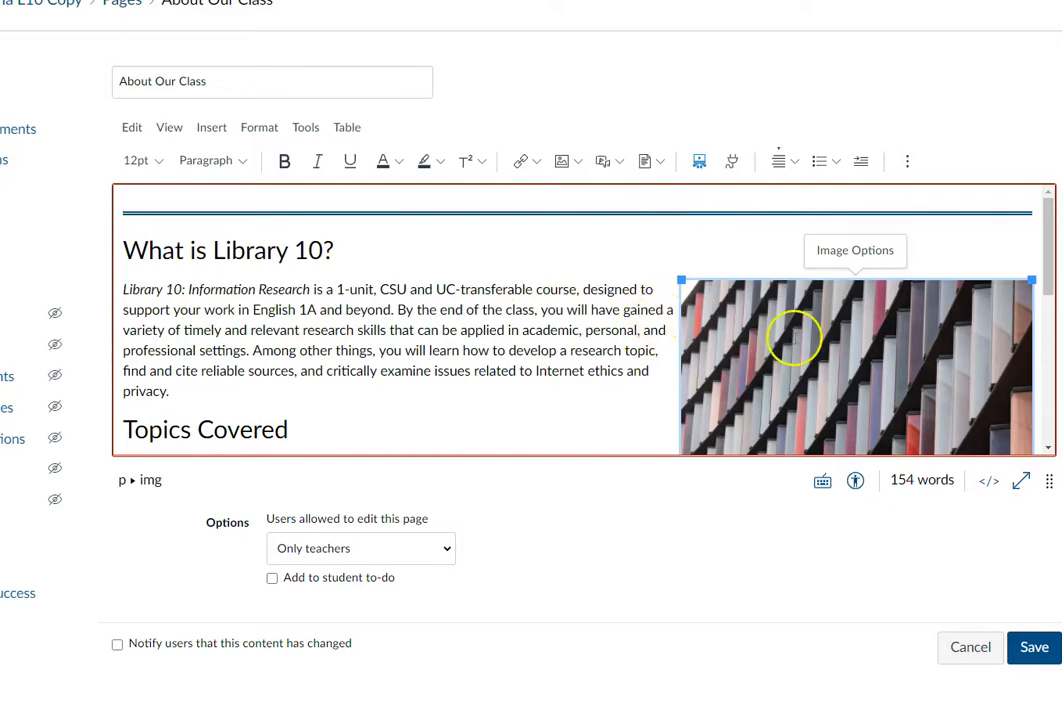
mouse_move(988, 480)
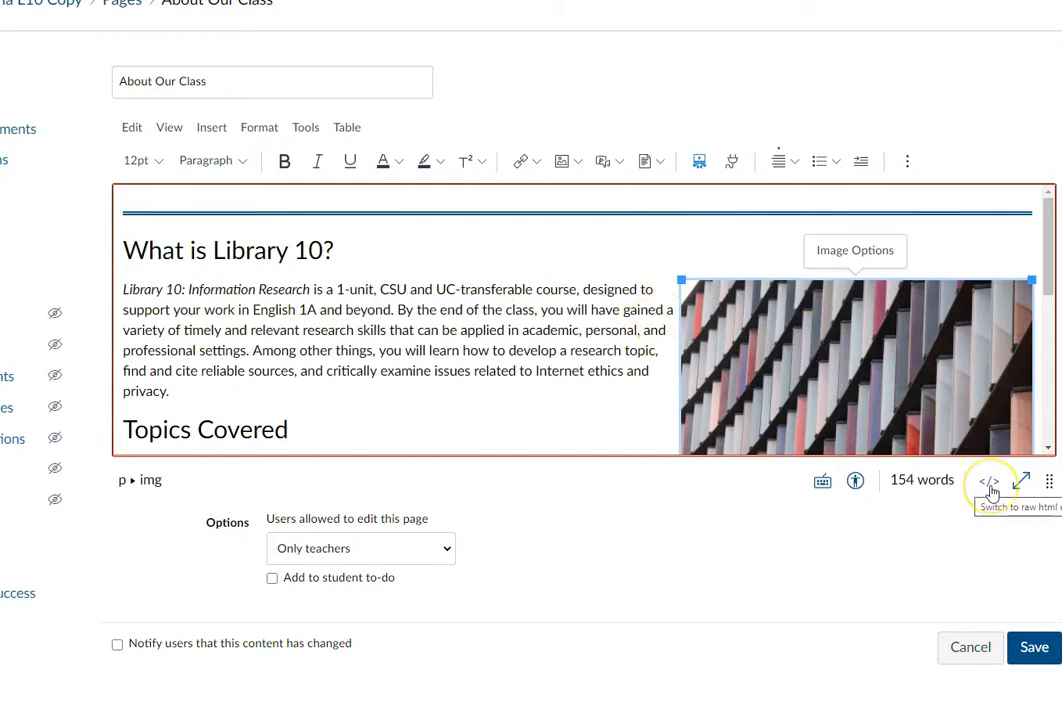
Add padding: 20px to the img style in the HTML source, then return to the rich editor
left_click(988, 482)
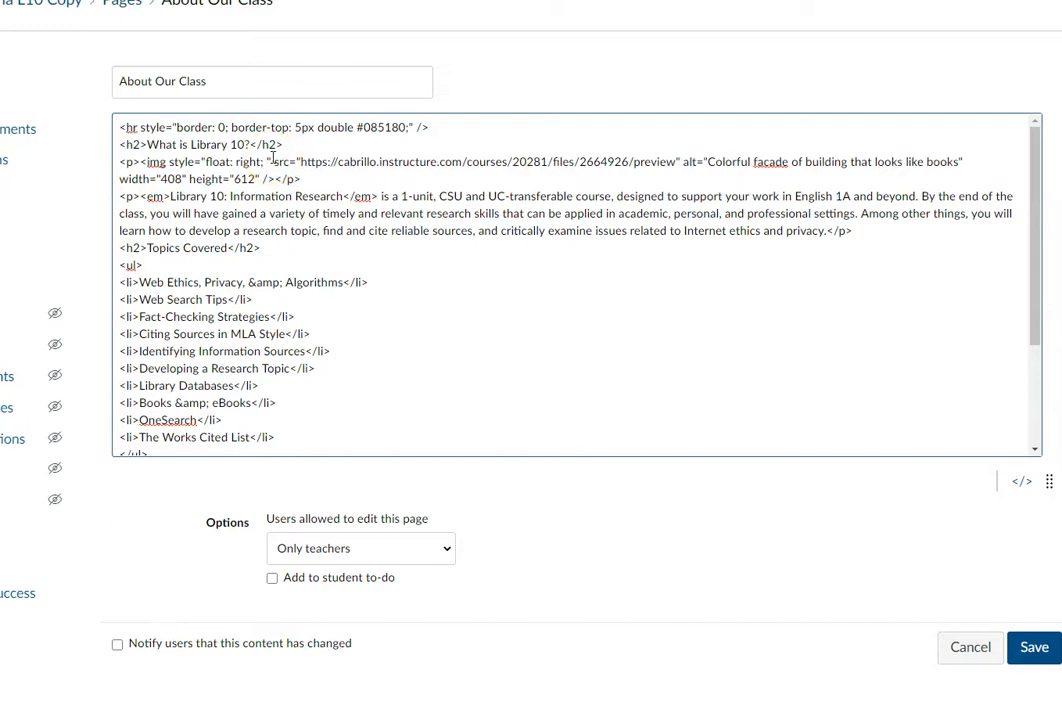
type("padding;")
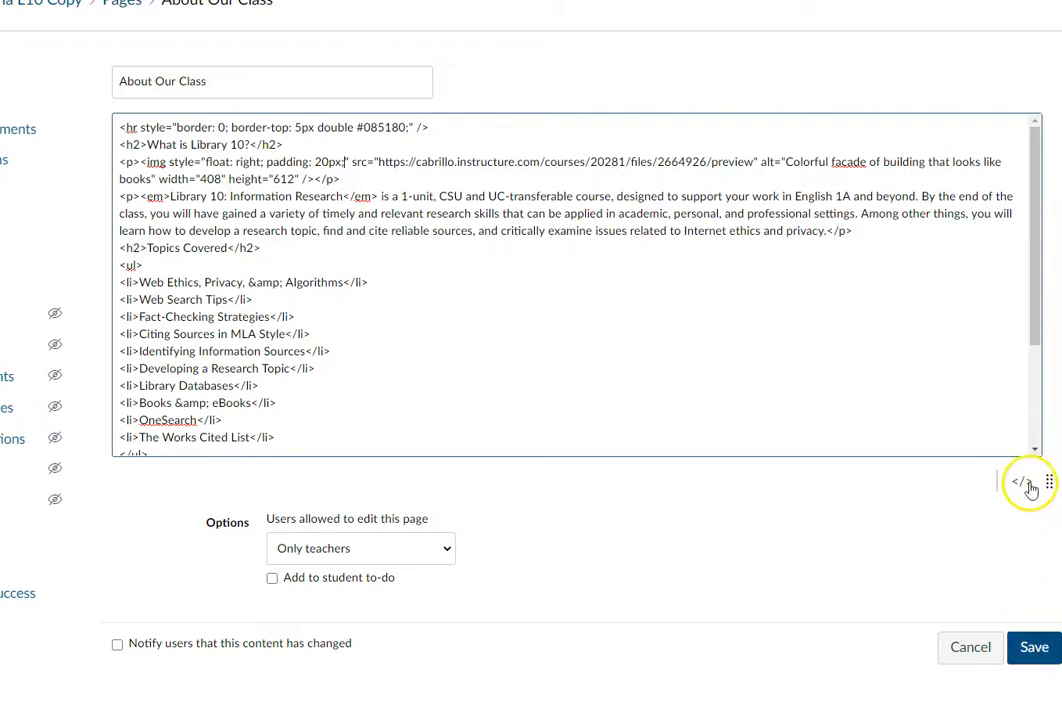
left_click(1016, 480)
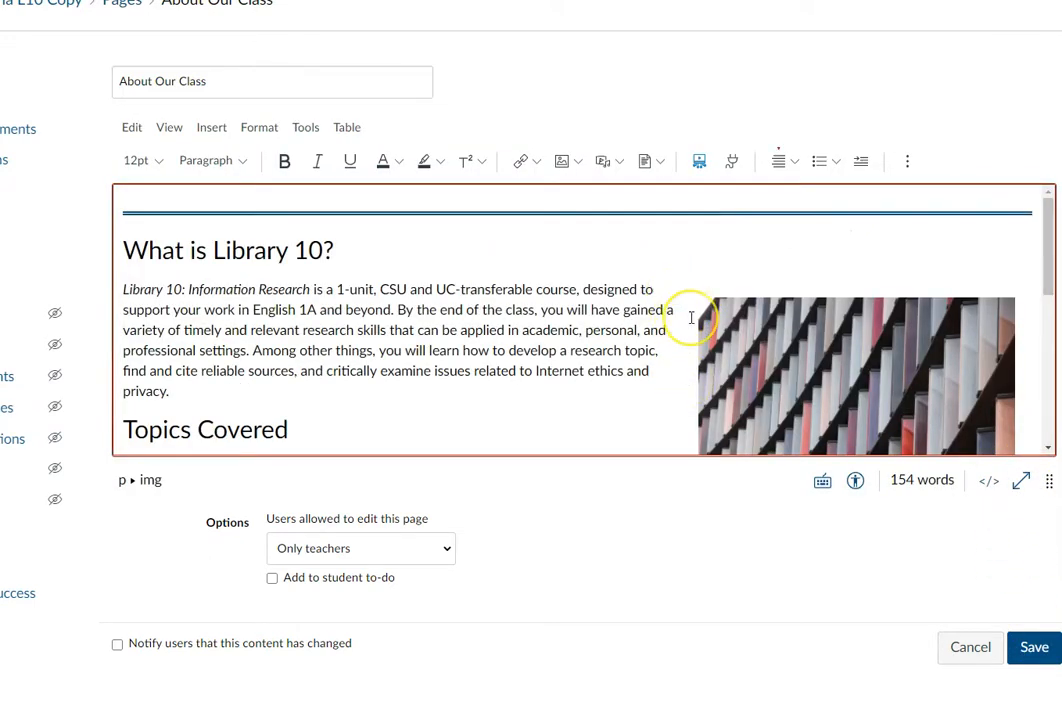
scroll("down", 3)
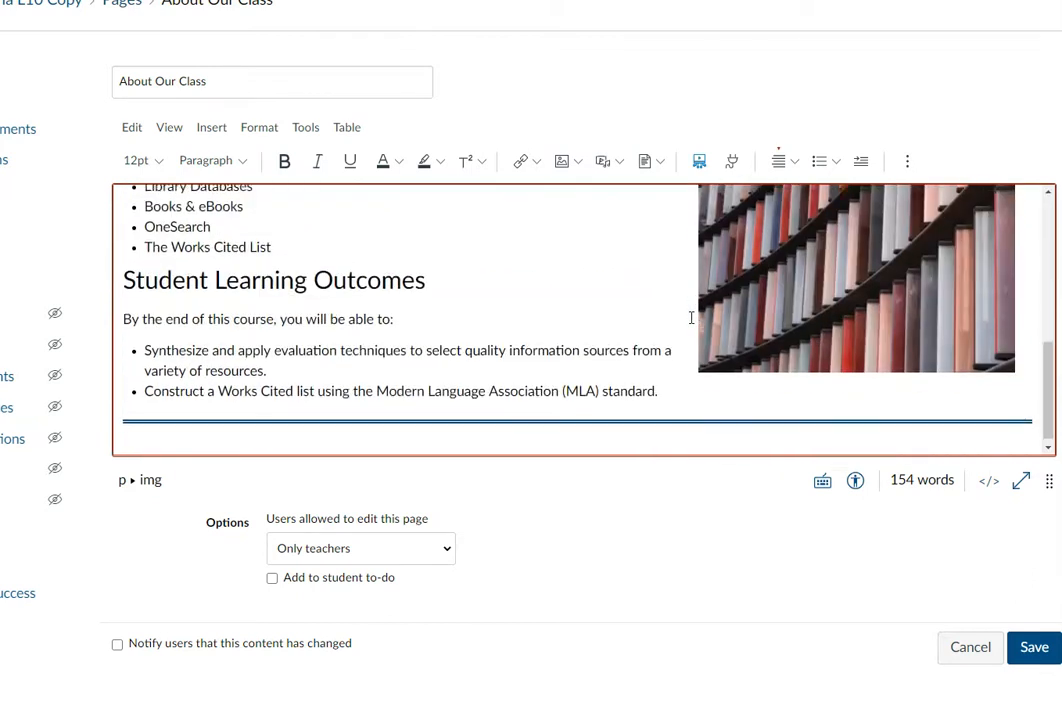
Add 'Photo by Callum Wale on Unsplash' at the end of the page and save it
scroll("down", 3)
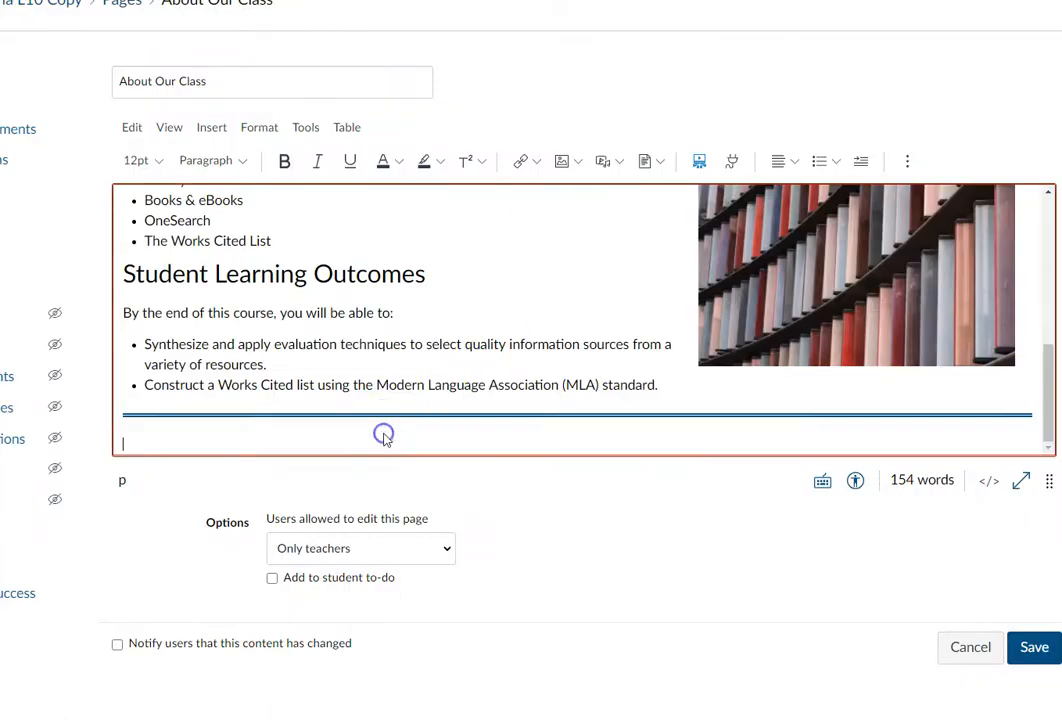
type("Photo by Callum Wale on Unsplash")
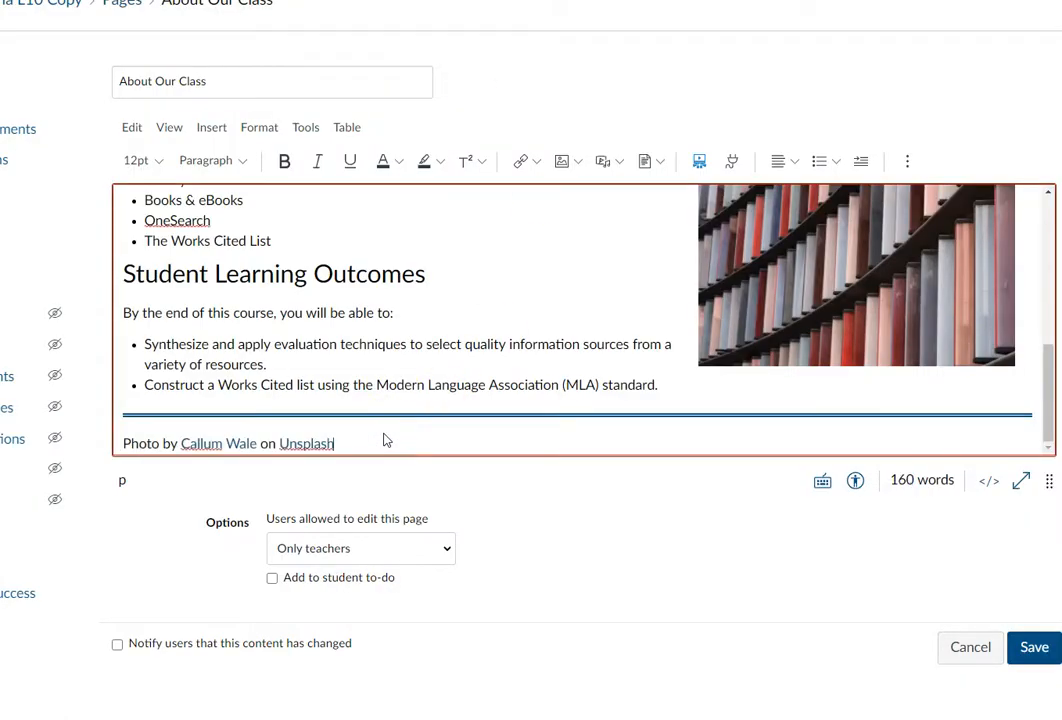
left_click(1034, 648)
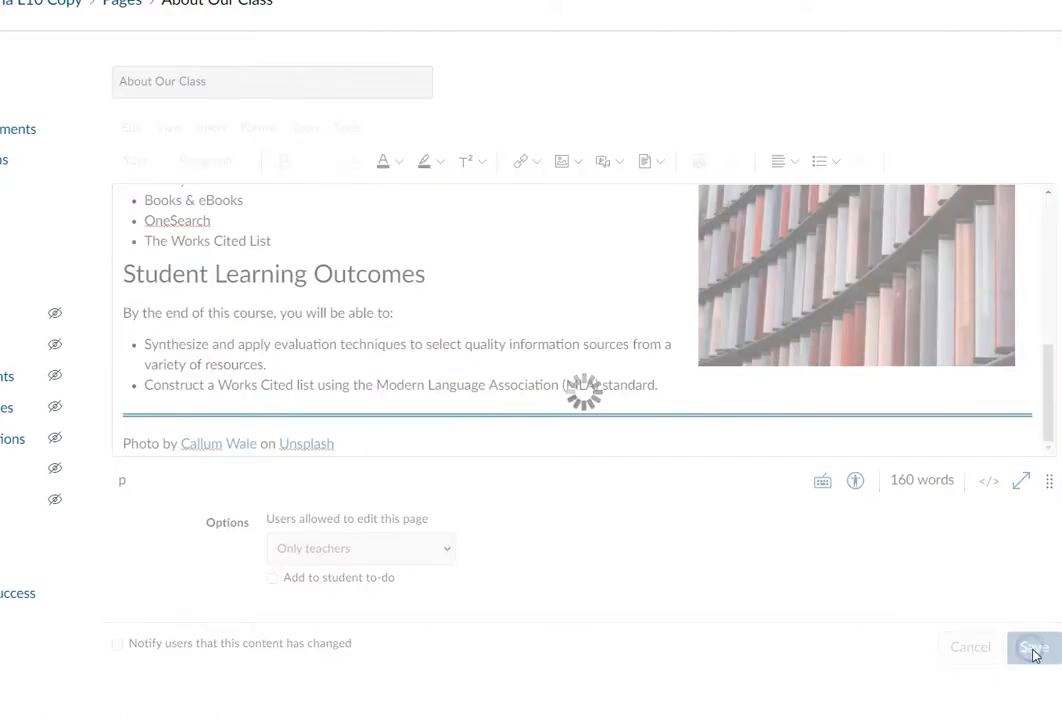
left_click(1034, 648)
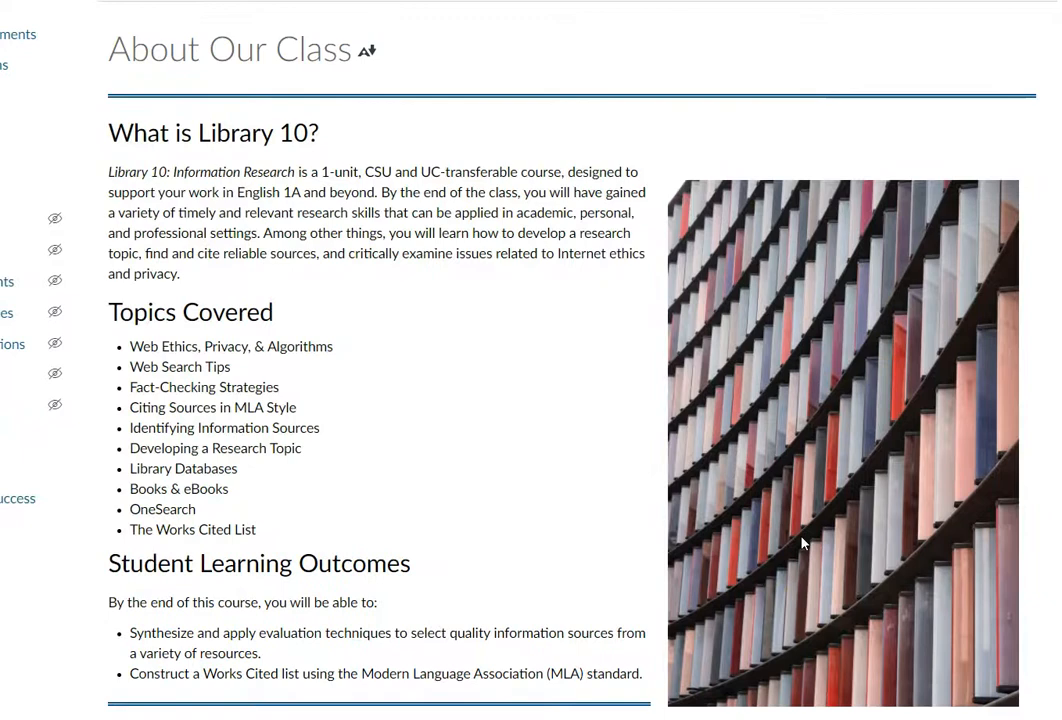
Scroll down the Good Examples page to its image attribution lines with licenses
scroll("down", 3)
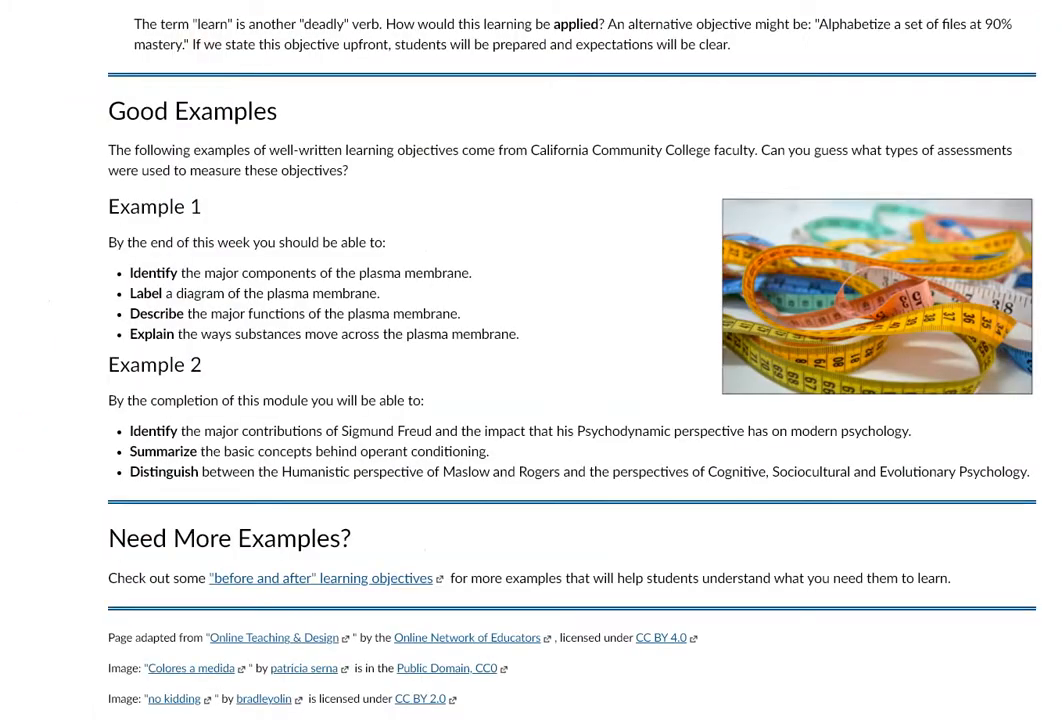
scroll("down", 3)
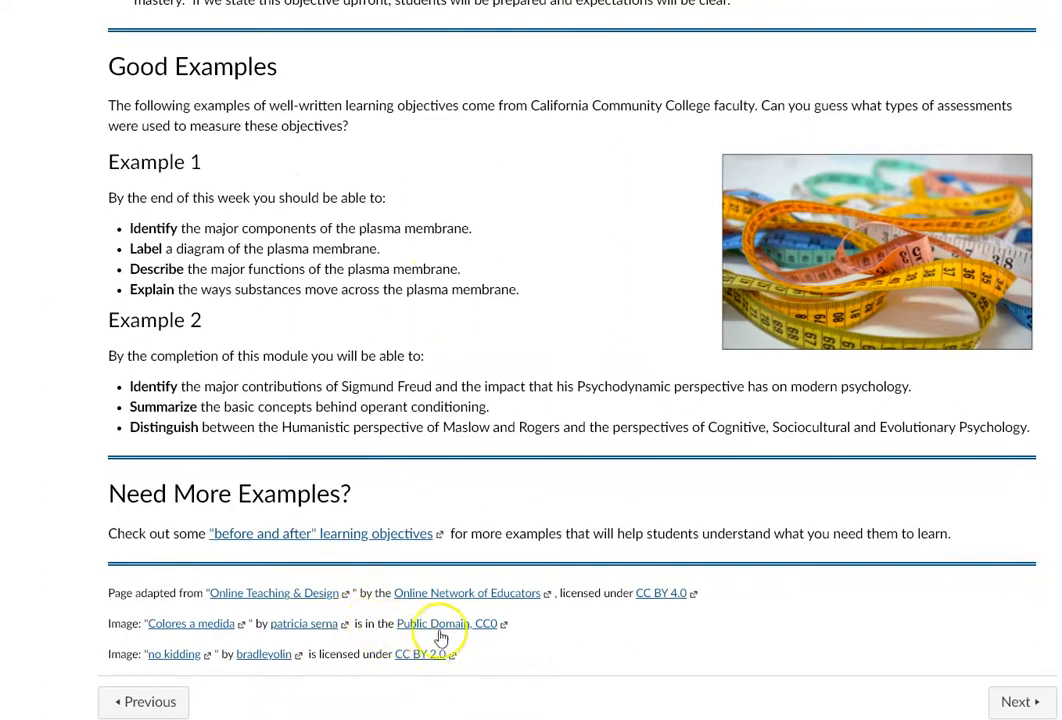
mouse_move(382, 612)
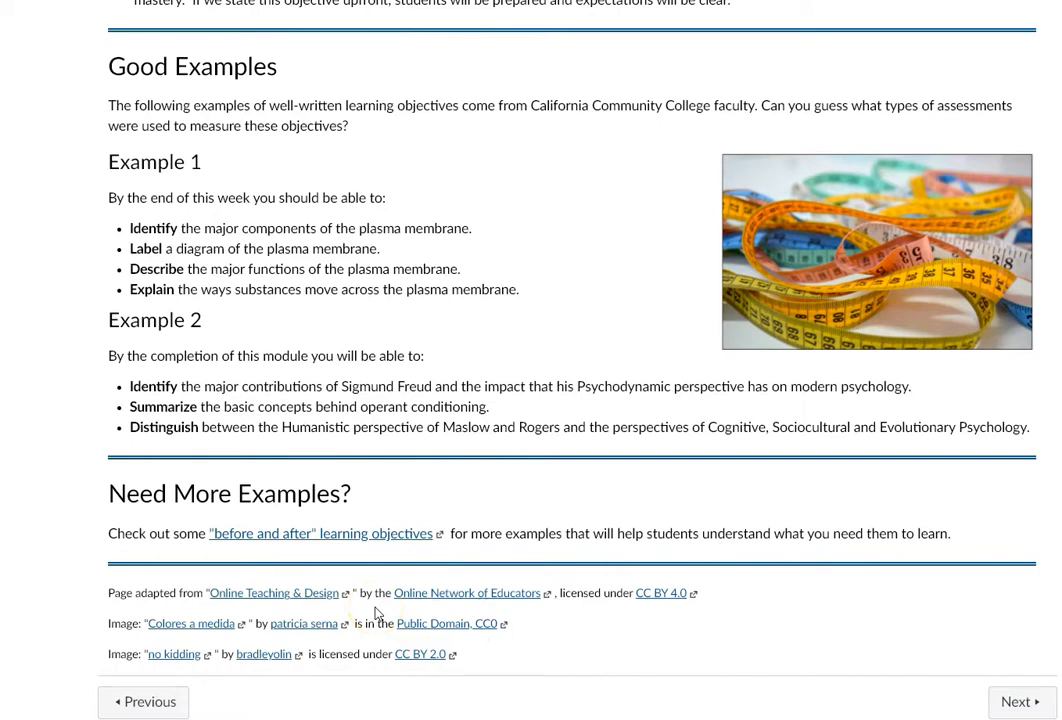
mouse_move(376, 612)
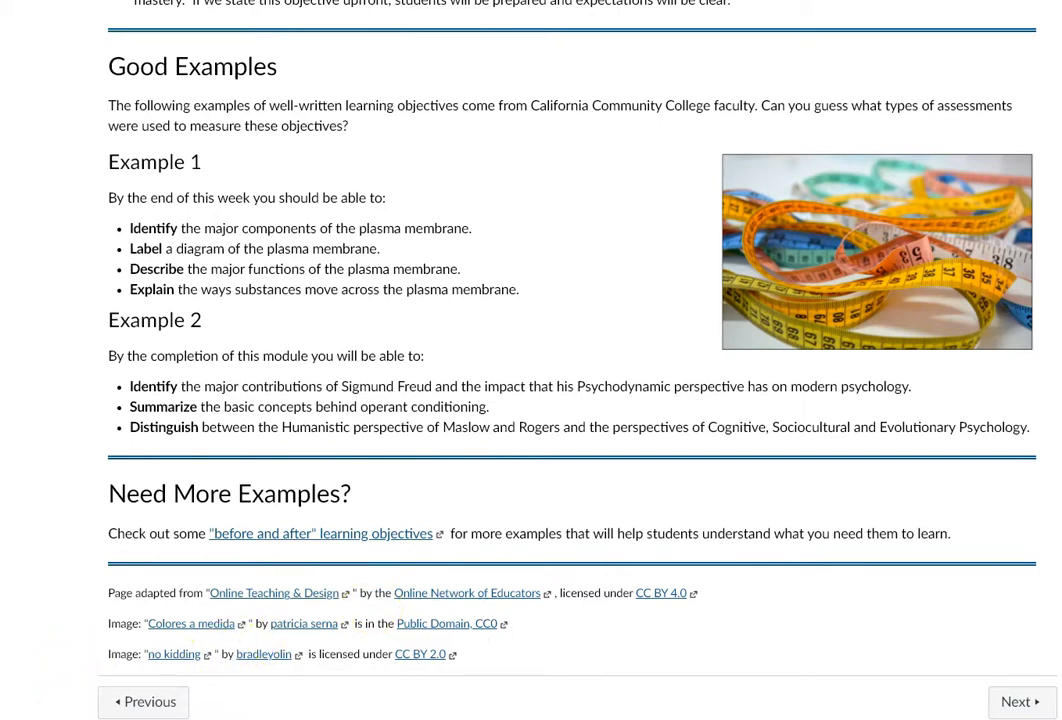